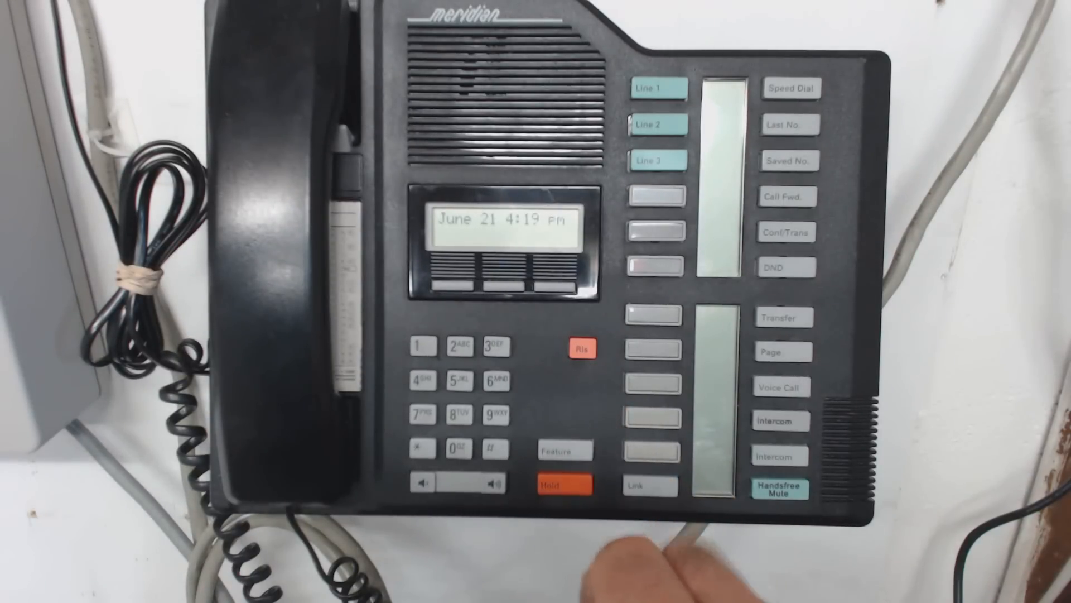
{"action": "left_click", "coordinate": [563, 450]}
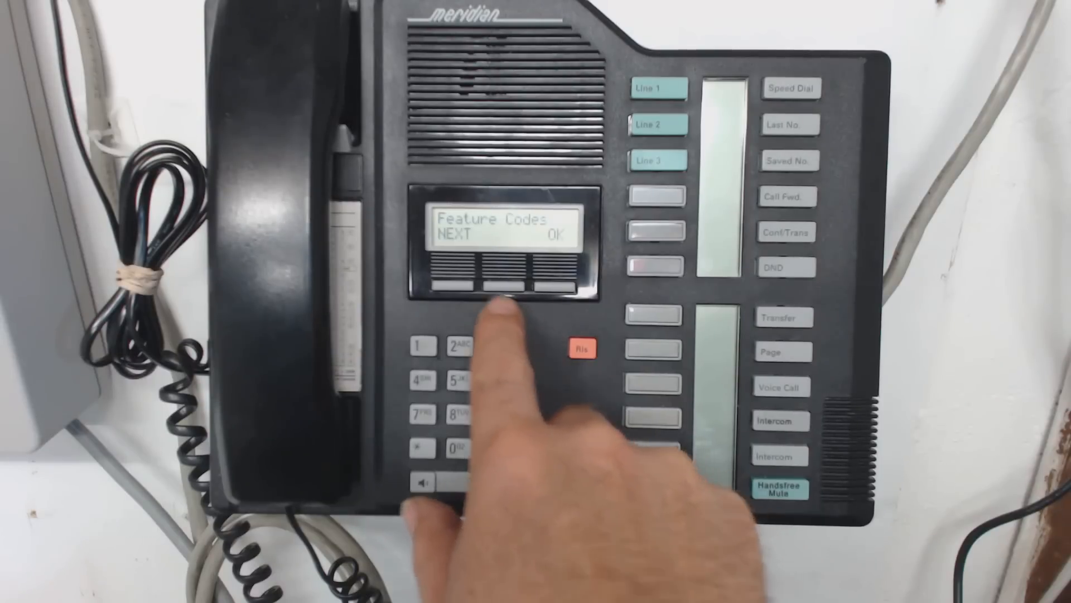
{"action": "left_click", "coordinate": [454, 280]}
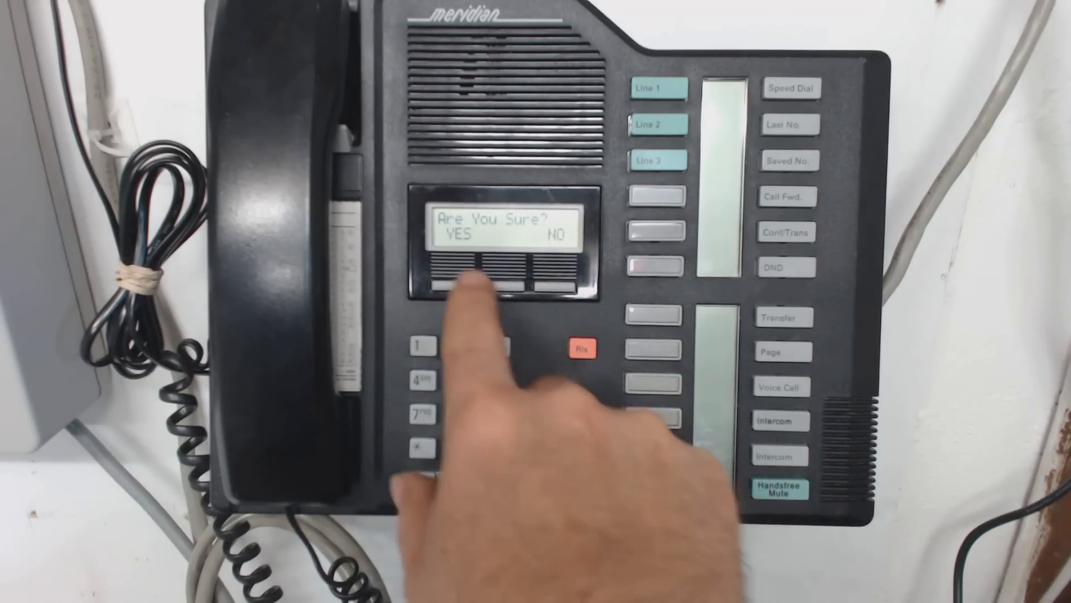
{"action": "left_click", "coordinate": [461, 280]}
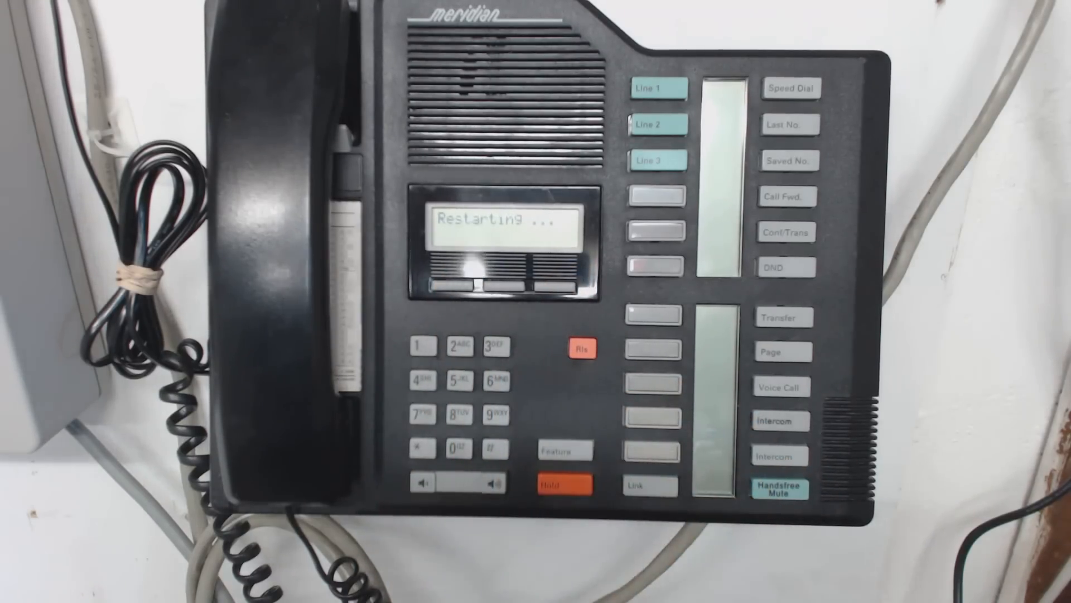